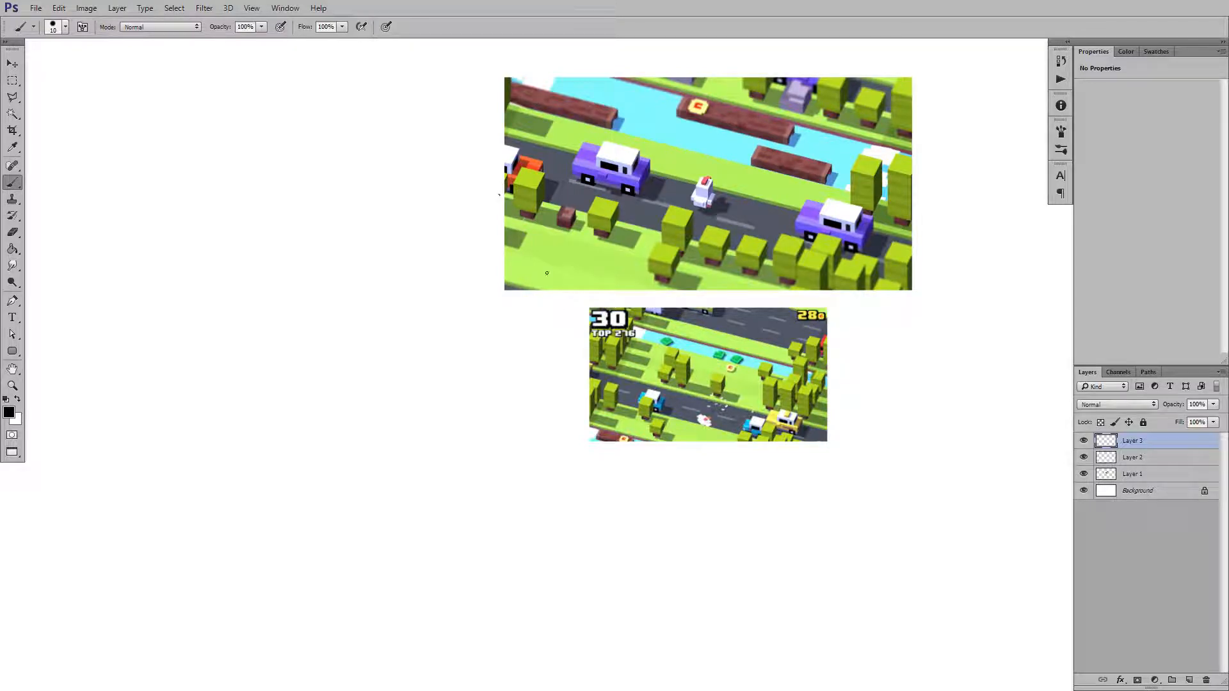
pyautogui.moveTo(380, 187)
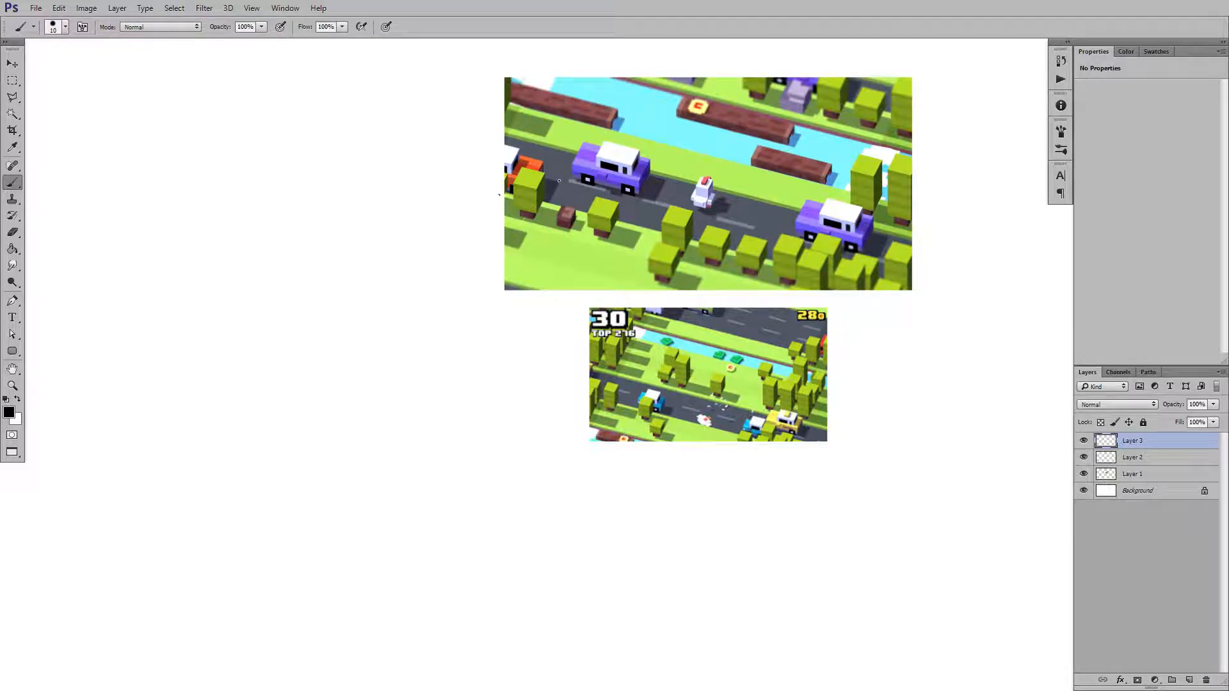
pyautogui.moveTo(26, 440)
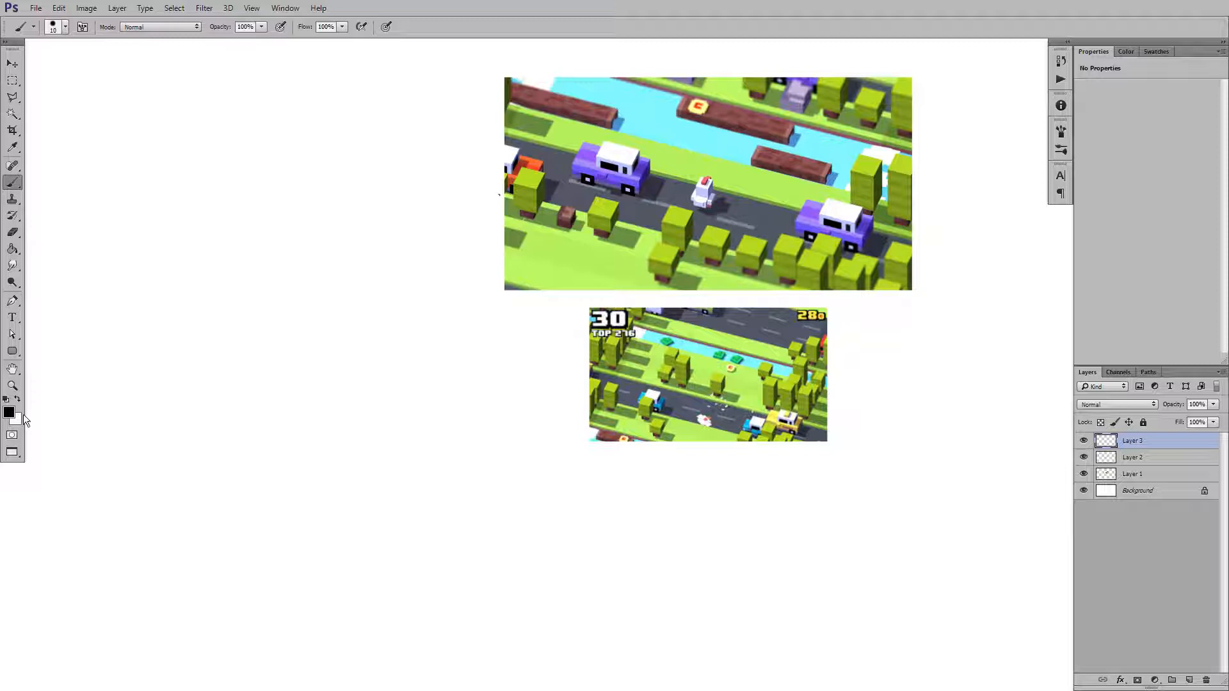
# - Set the brush colour to red and circle the 30 distance score and 280 coin count
pyautogui.click(12, 147)
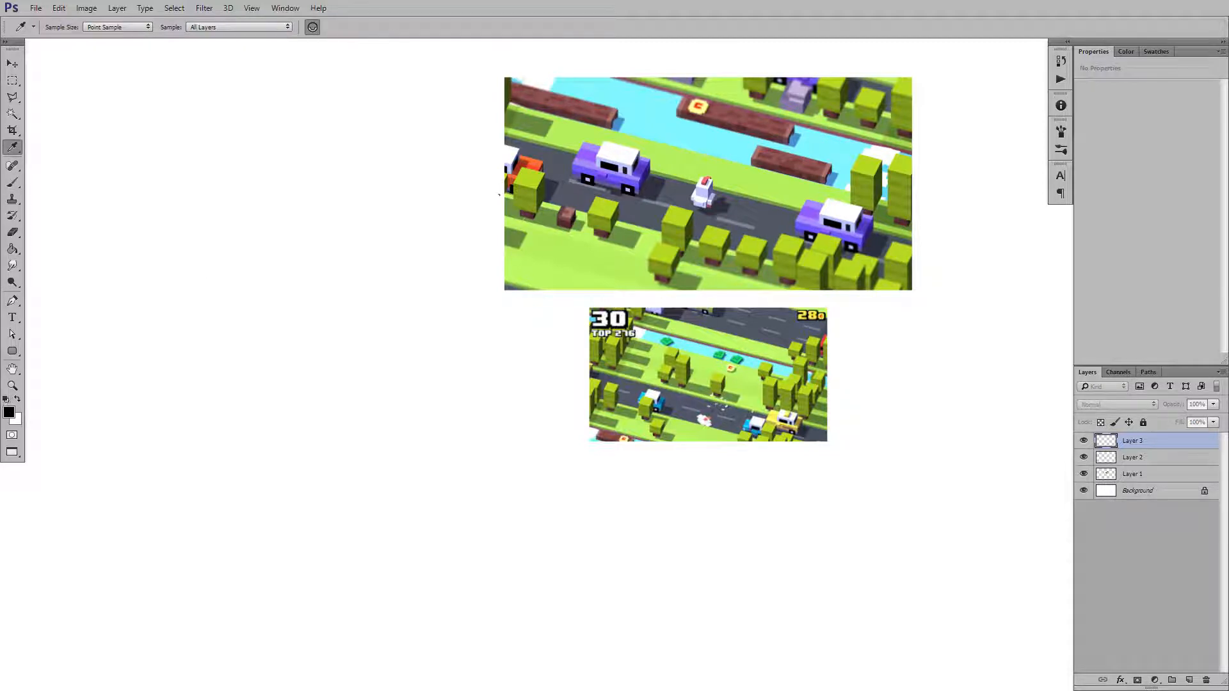
pyautogui.click(13, 183)
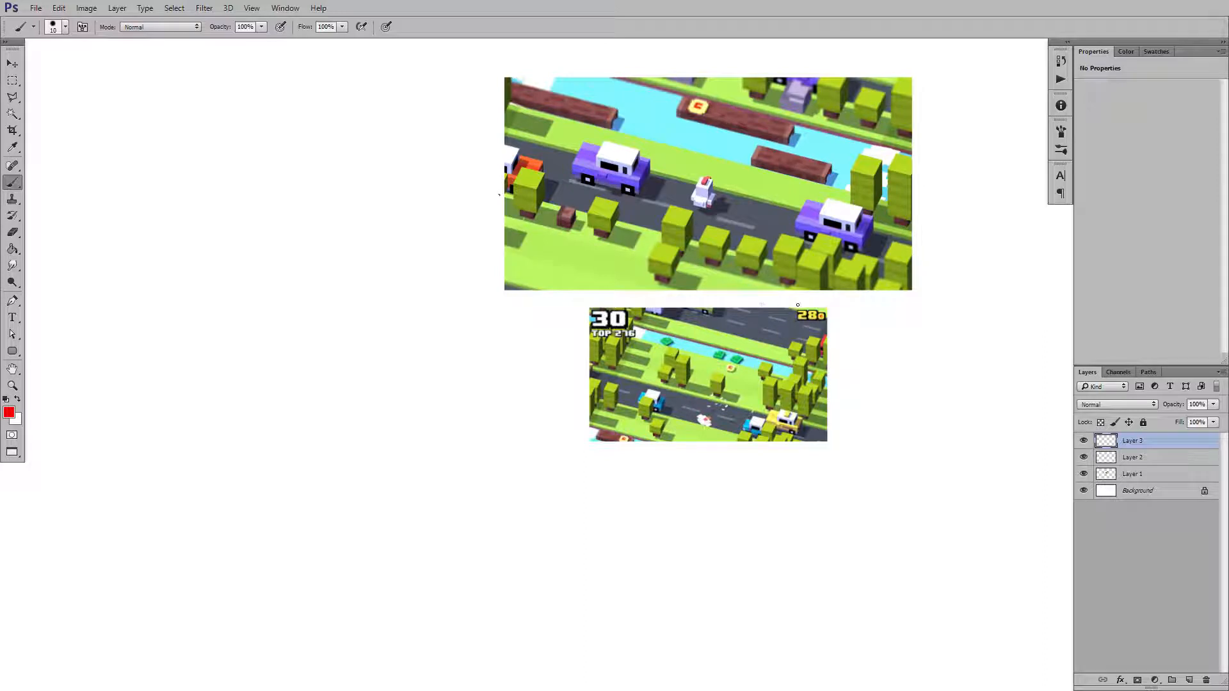
pyautogui.moveTo(791, 318); pyautogui.dragTo(827, 314)
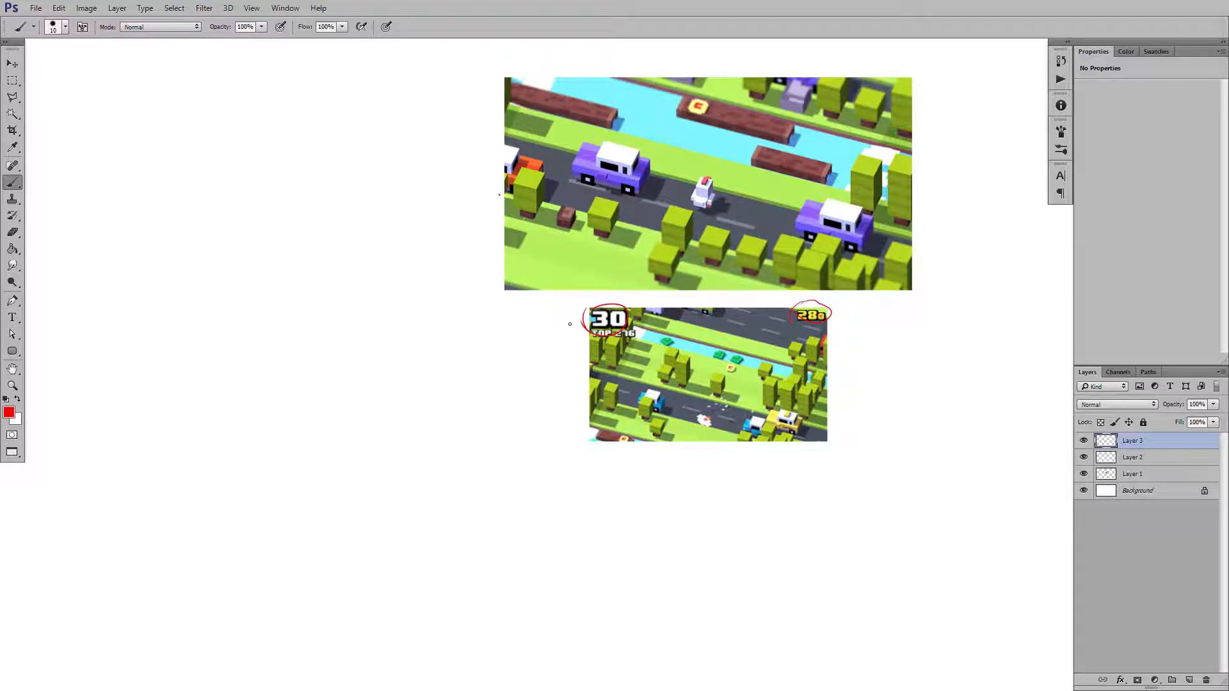
# - Hand-write 'distance' and 'Coins' with leader lines beside the two circled counters
pyautogui.moveTo(557, 329); pyautogui.dragTo(500, 344)
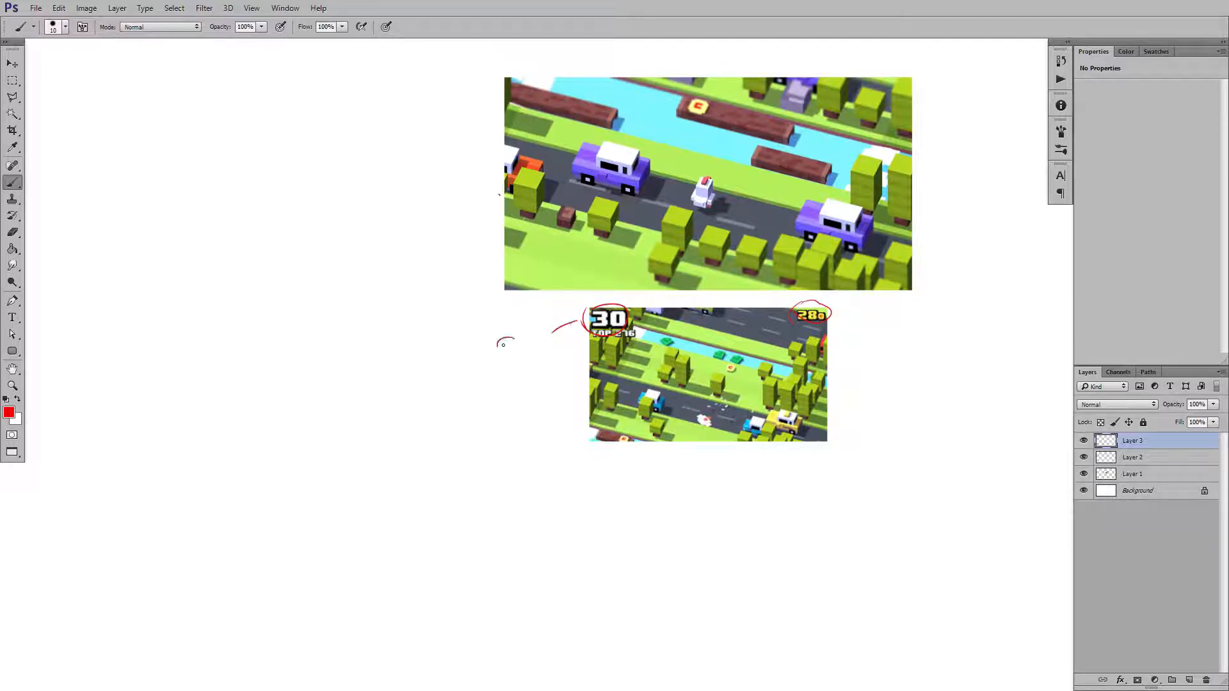
pyautogui.moveTo(499, 348); pyautogui.dragTo(536, 337)
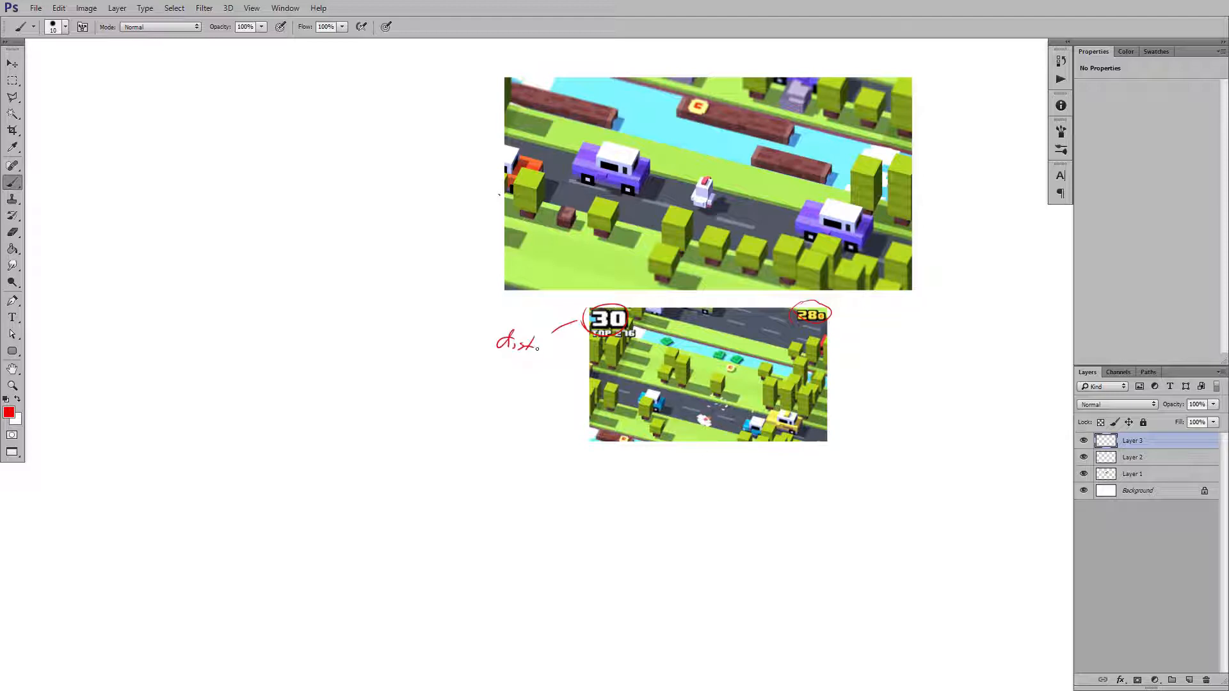
pyautogui.moveTo(533, 345); pyautogui.dragTo(557, 348)
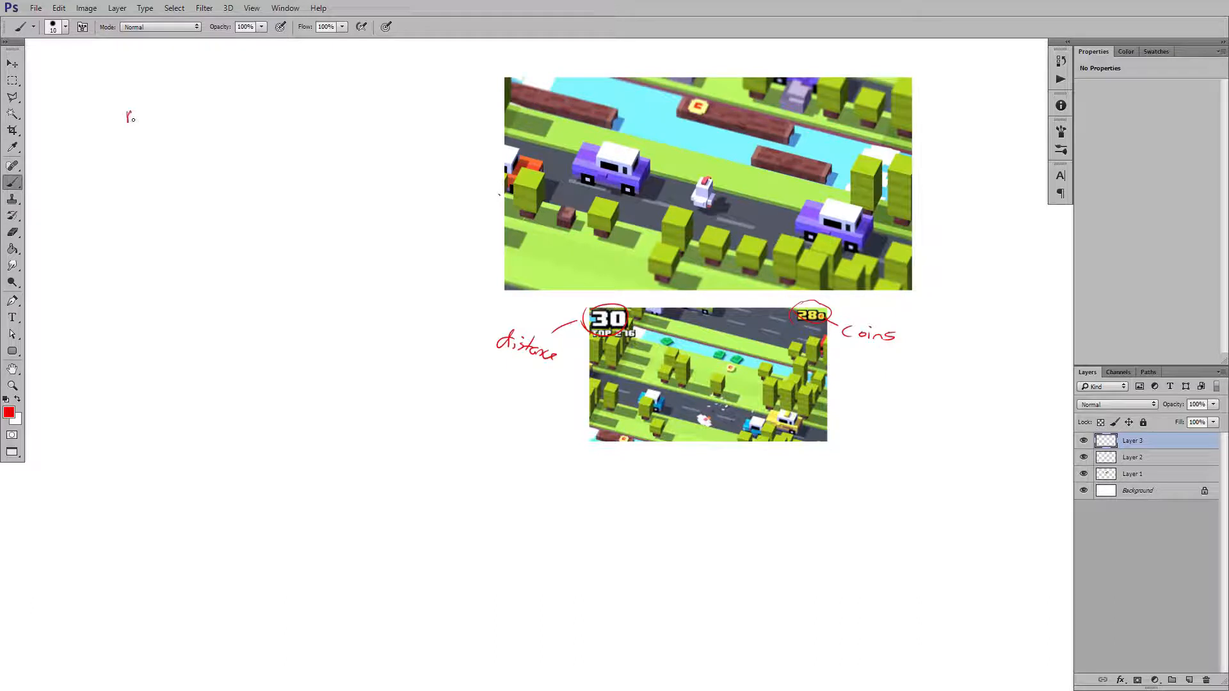
# - Write an underlined 'Game Manager' heading, arrow it to 'distance', and sketch a box below the lower screenshot
pyautogui.moveTo(126, 118); pyautogui.dragTo(185, 122)
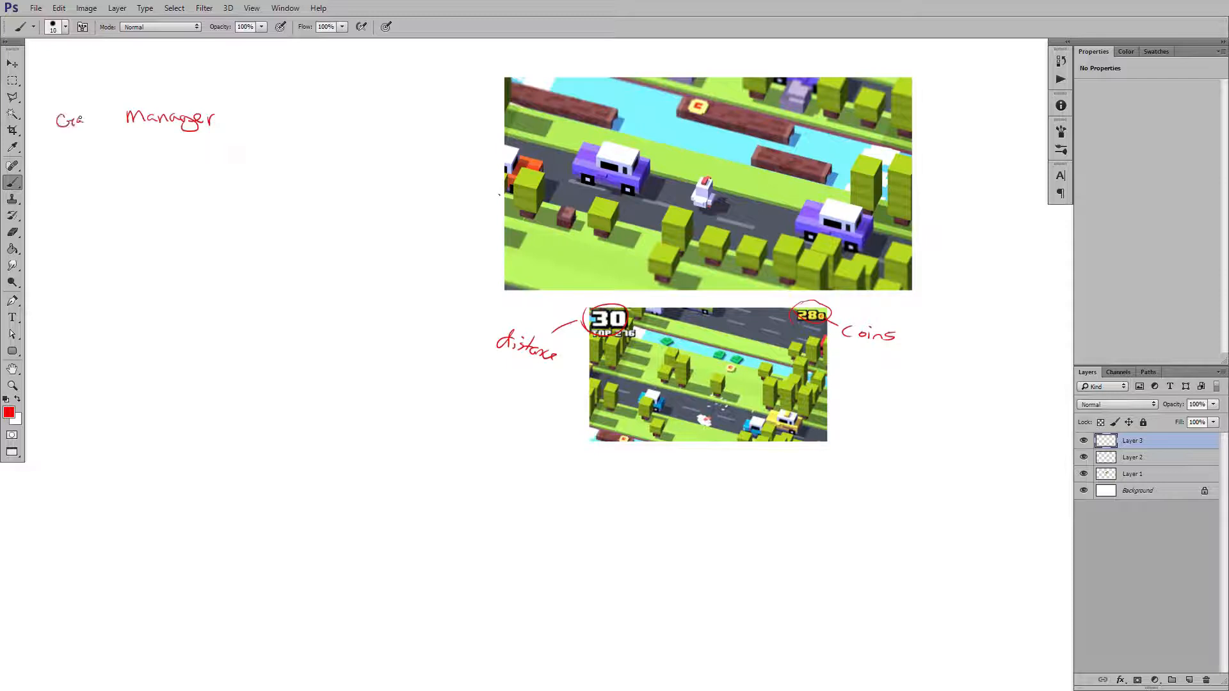
pyautogui.moveTo(70, 137); pyautogui.dragTo(157, 134)
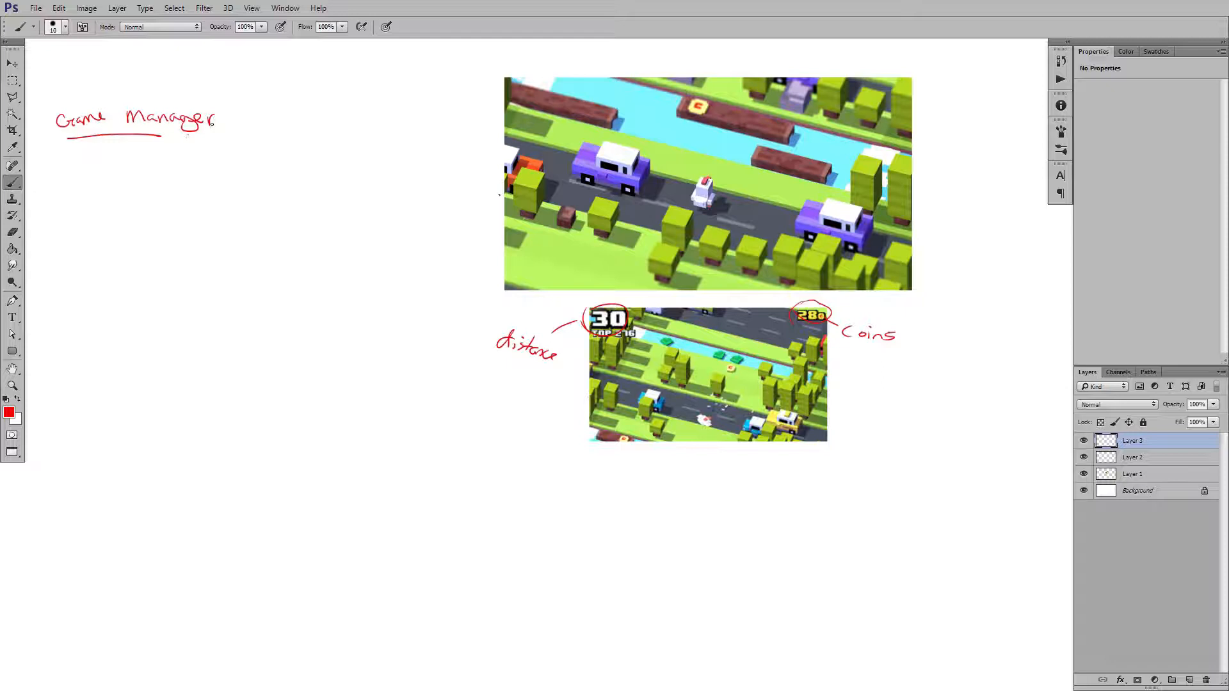
pyautogui.moveTo(218, 126); pyautogui.dragTo(442, 290)
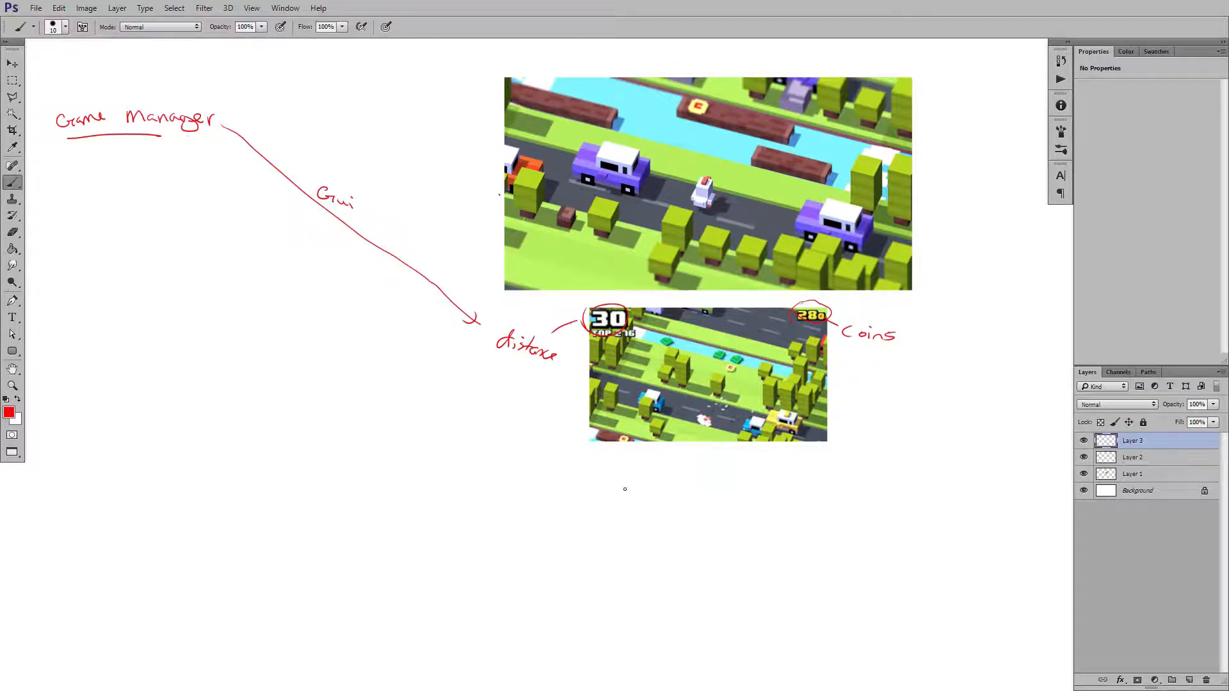
pyautogui.moveTo(638, 490); pyautogui.dragTo(732, 540)
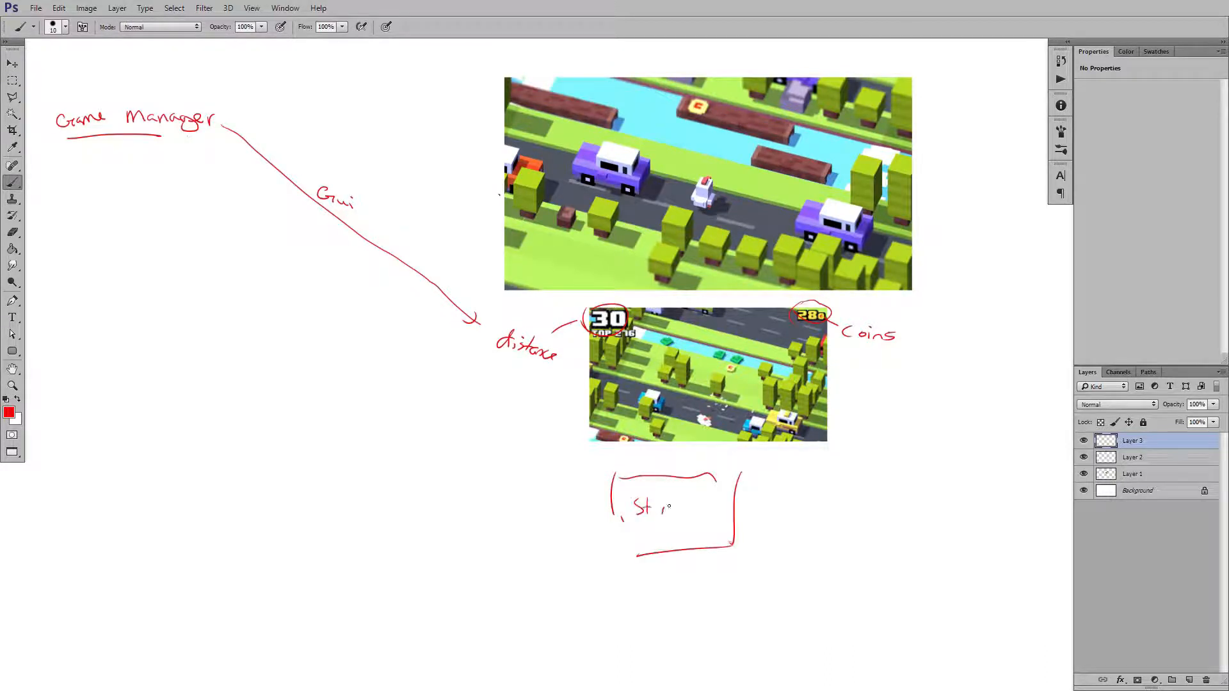
# - Hand-write '1 Start Screen' inside the box and underline it
pyautogui.write('Start')
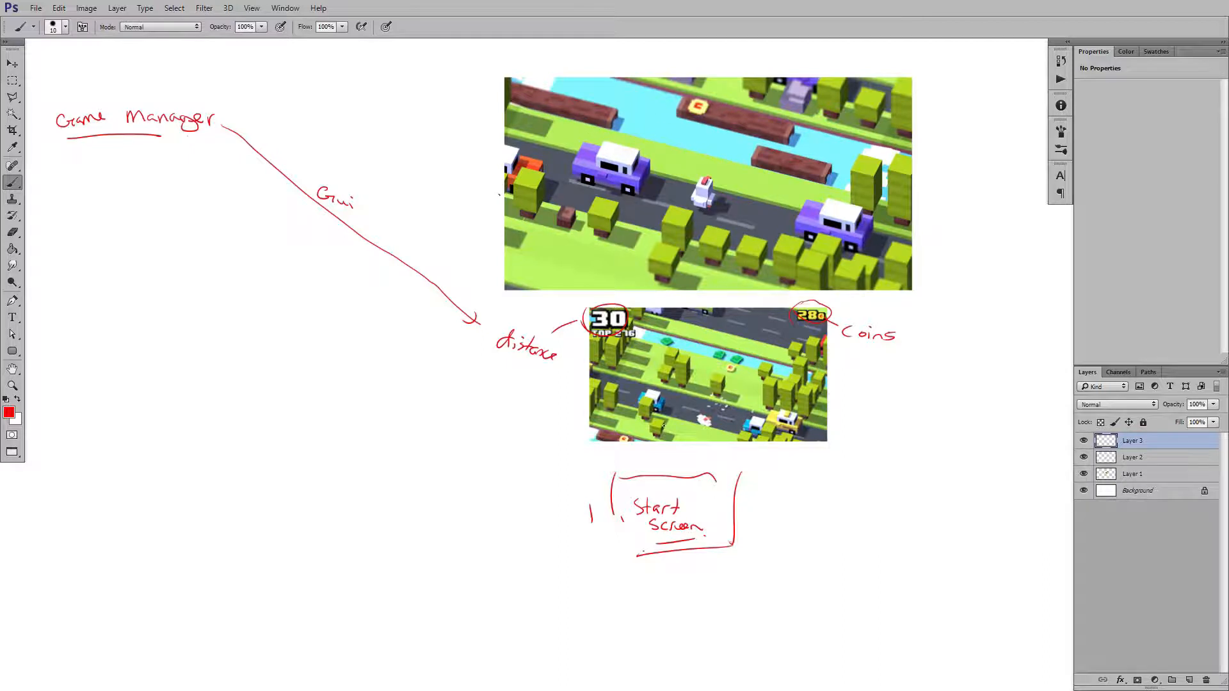
pyautogui.moveTo(483, 195)
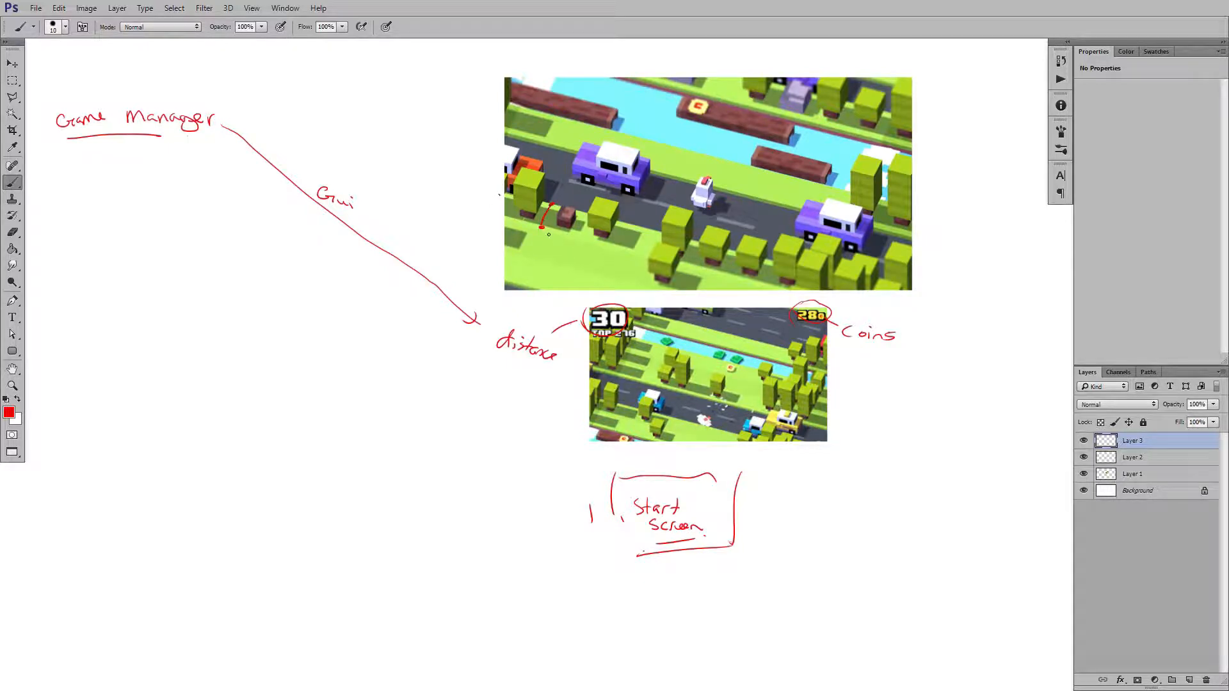
# - Bracket the lanes, note a level spawner with cars and items, and circle the chicken as Player
pyautogui.moveTo(541, 235); pyautogui.dragTo(543, 266)
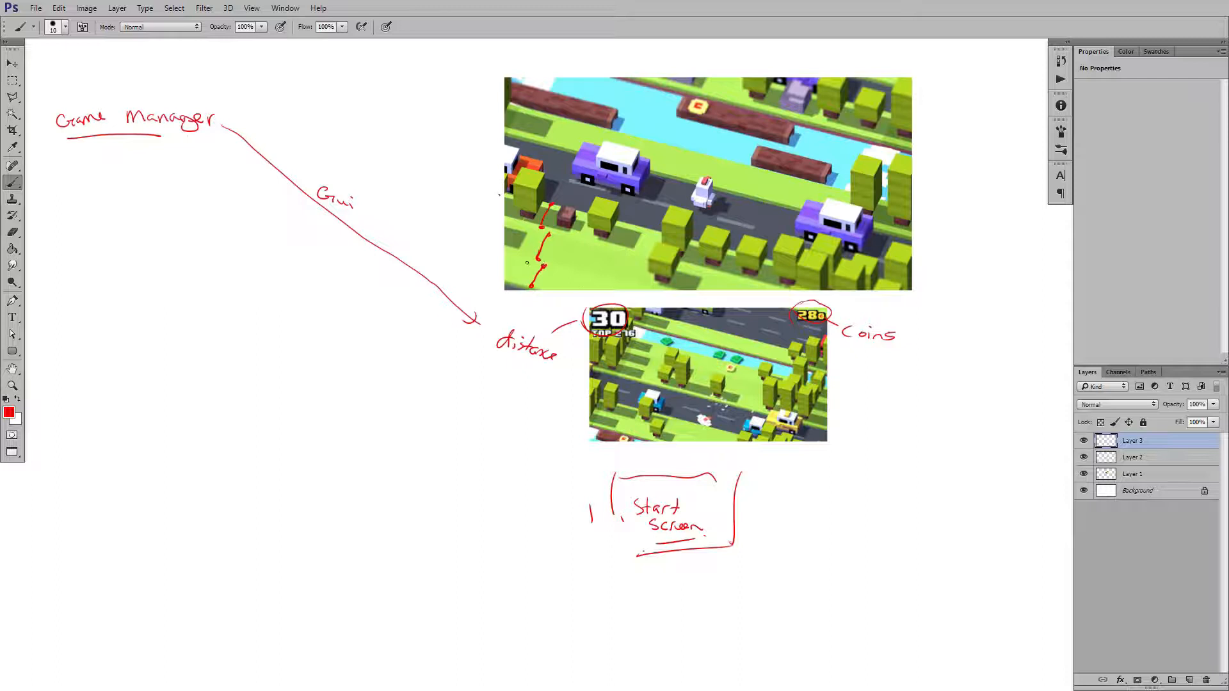
pyautogui.moveTo(537, 270); pyautogui.dragTo(584, 274)
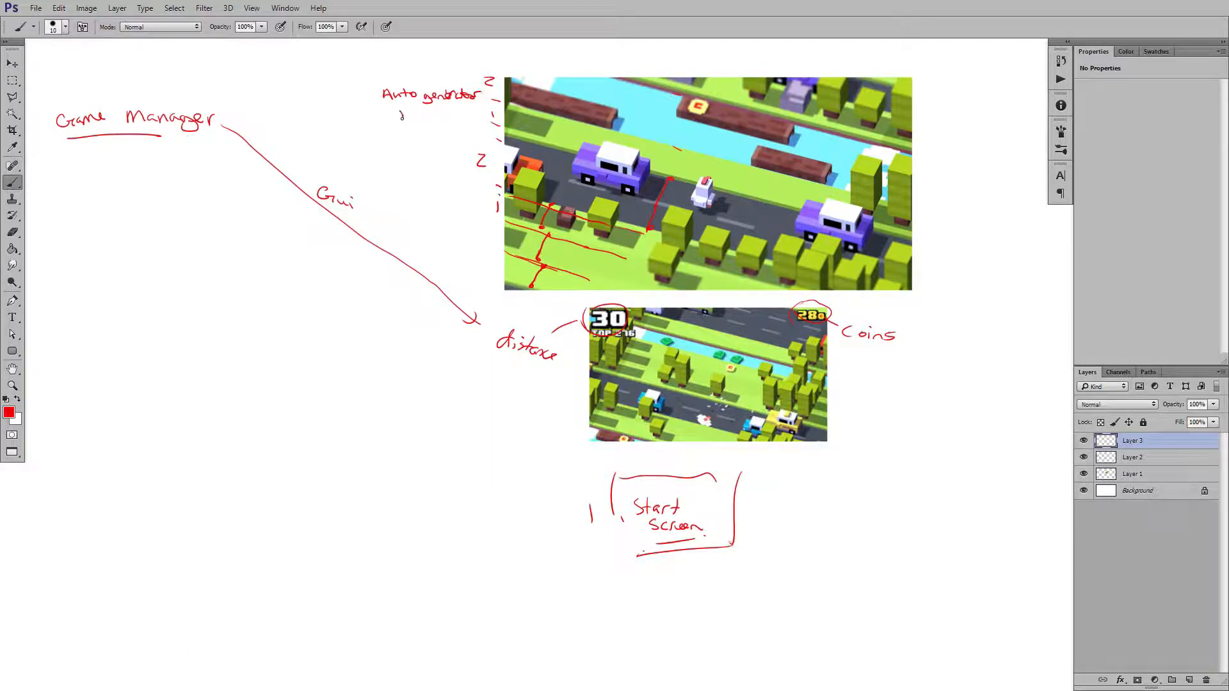
pyautogui.write('level')
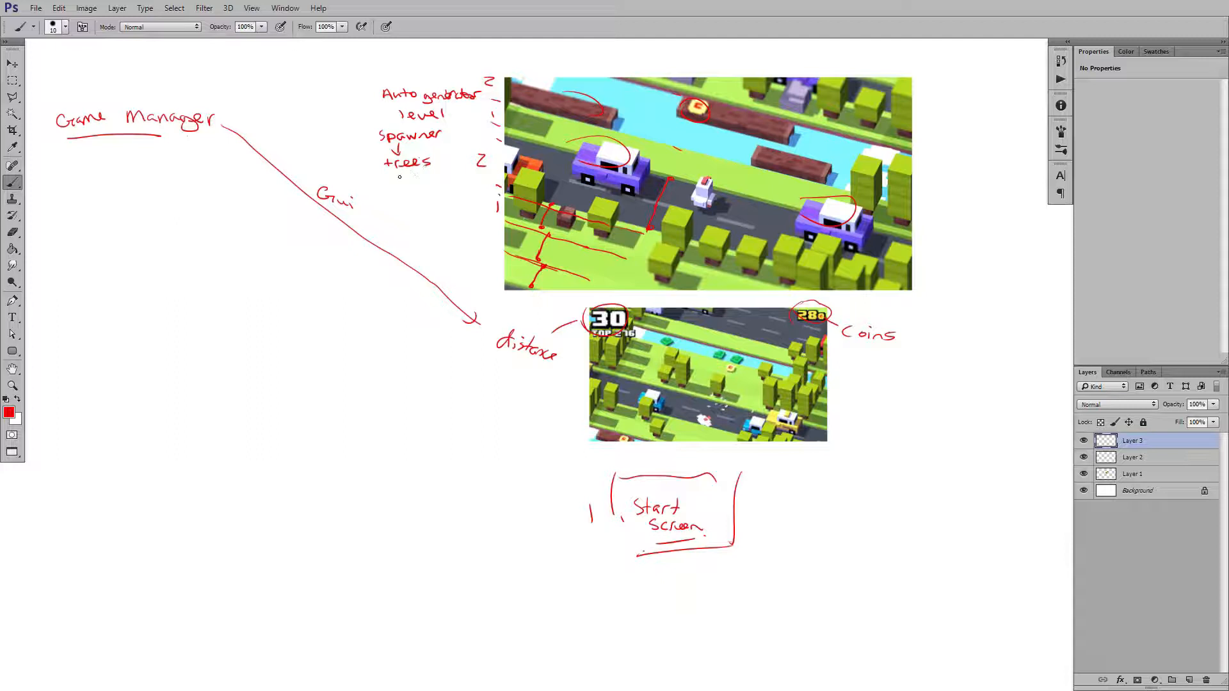
pyautogui.write('Cars')
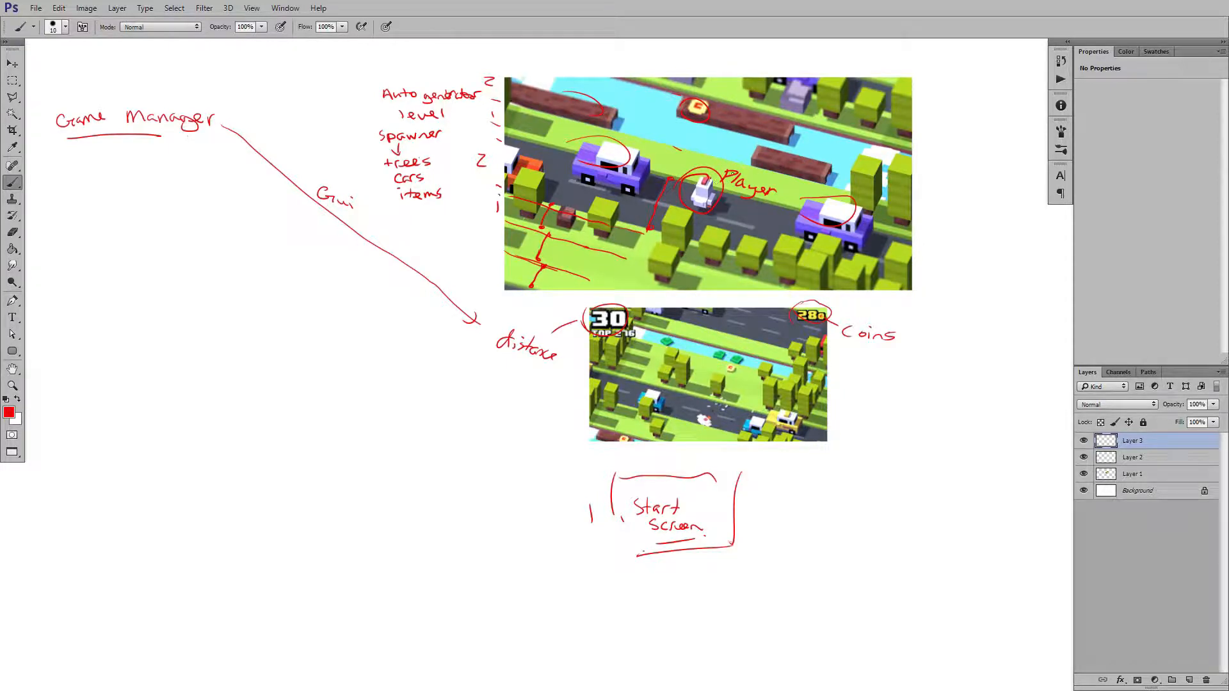
# - Circle the log as a mover and link the chicken to a Player list: gothit, idle, jump
pyautogui.moveTo(764, 184); pyautogui.dragTo(890, 483)
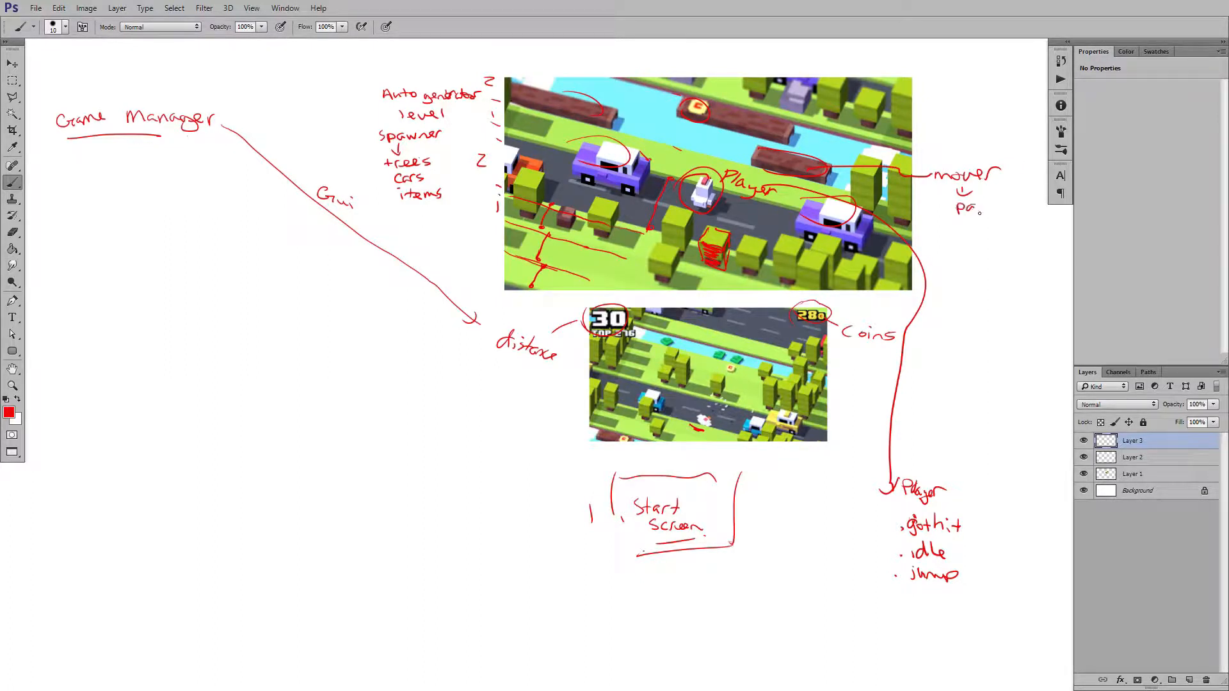
# - Write 'parent to move with' under mover and point the car at an underlined 'mover can hit player' note
pyautogui.write('Parent')
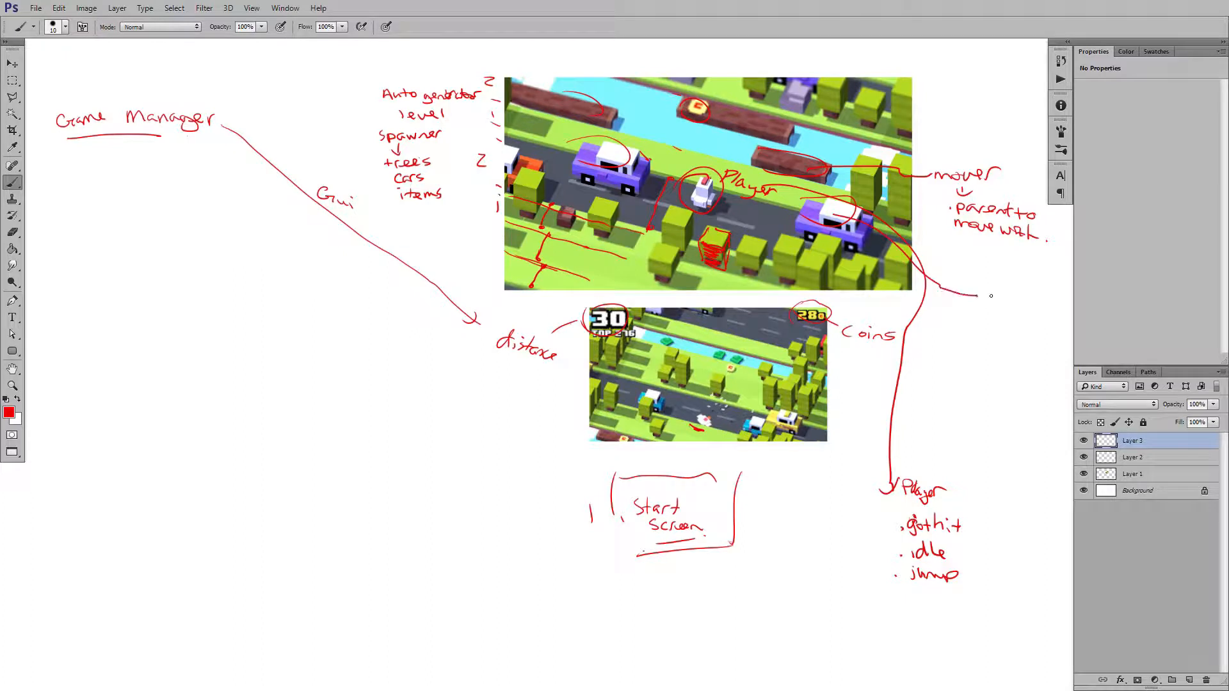
pyautogui.write('mover')
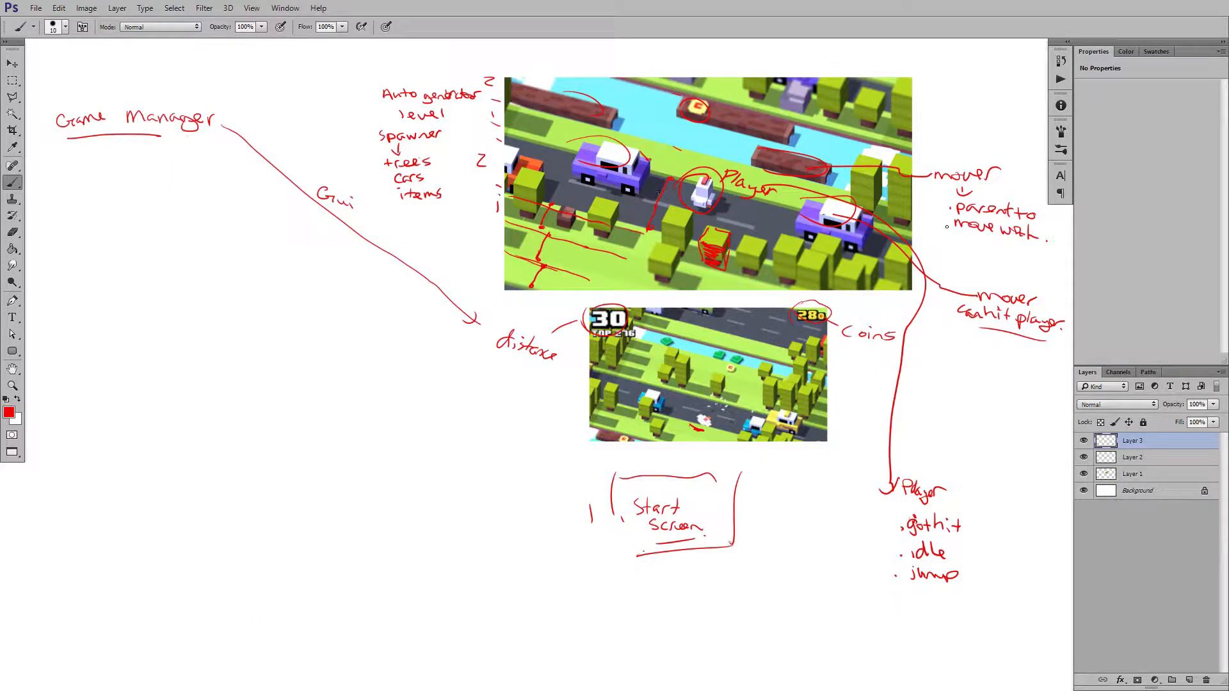
pyautogui.moveTo(934, 166); pyautogui.dragTo(987, 158)
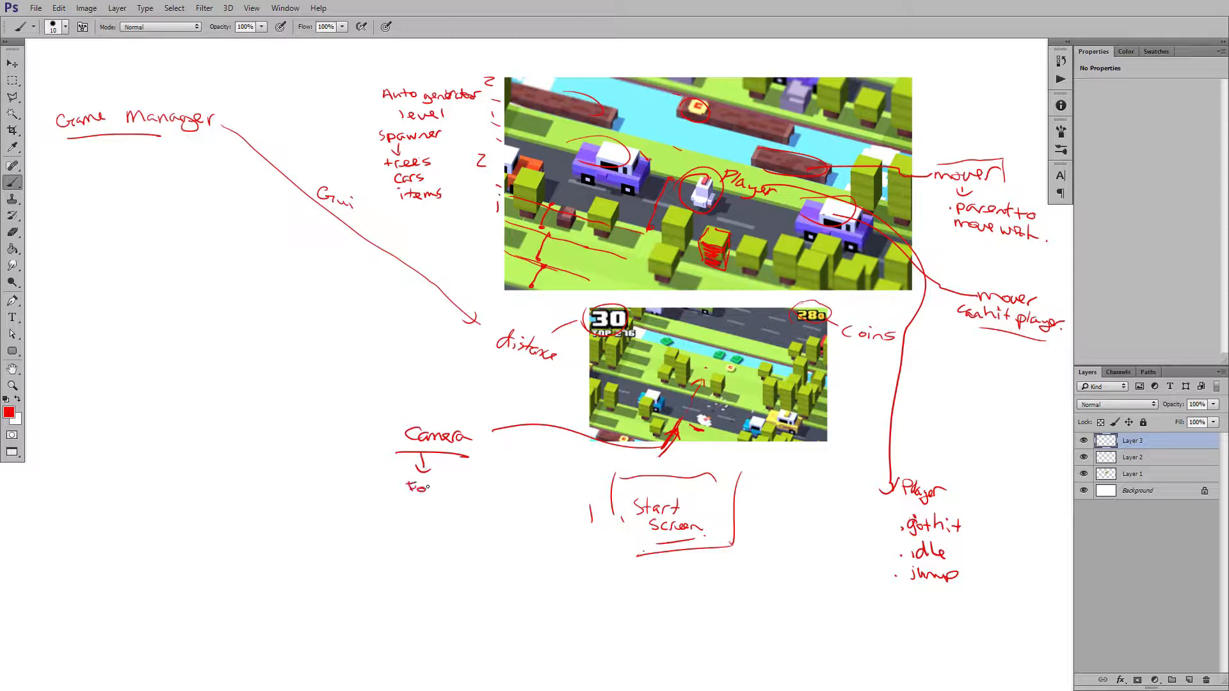
# - Write a Camera note with bullets 'follow left/right' and 'automove forward'
pyautogui.write('Follow')
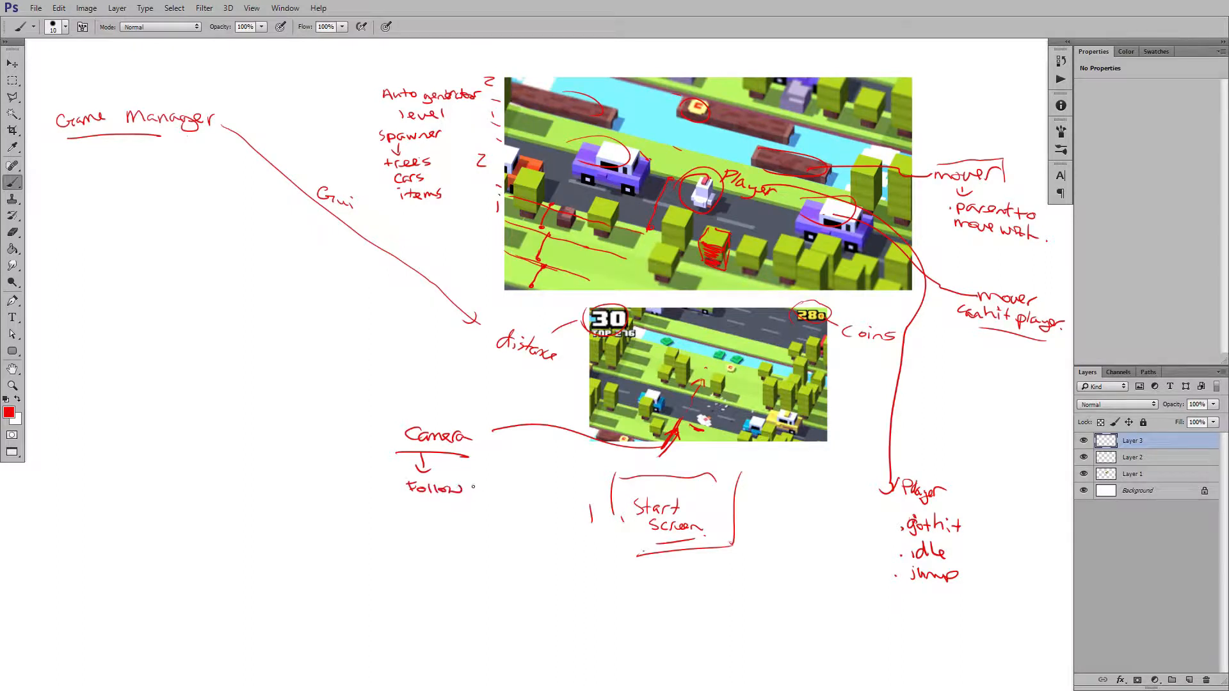
pyautogui.click(483, 488)
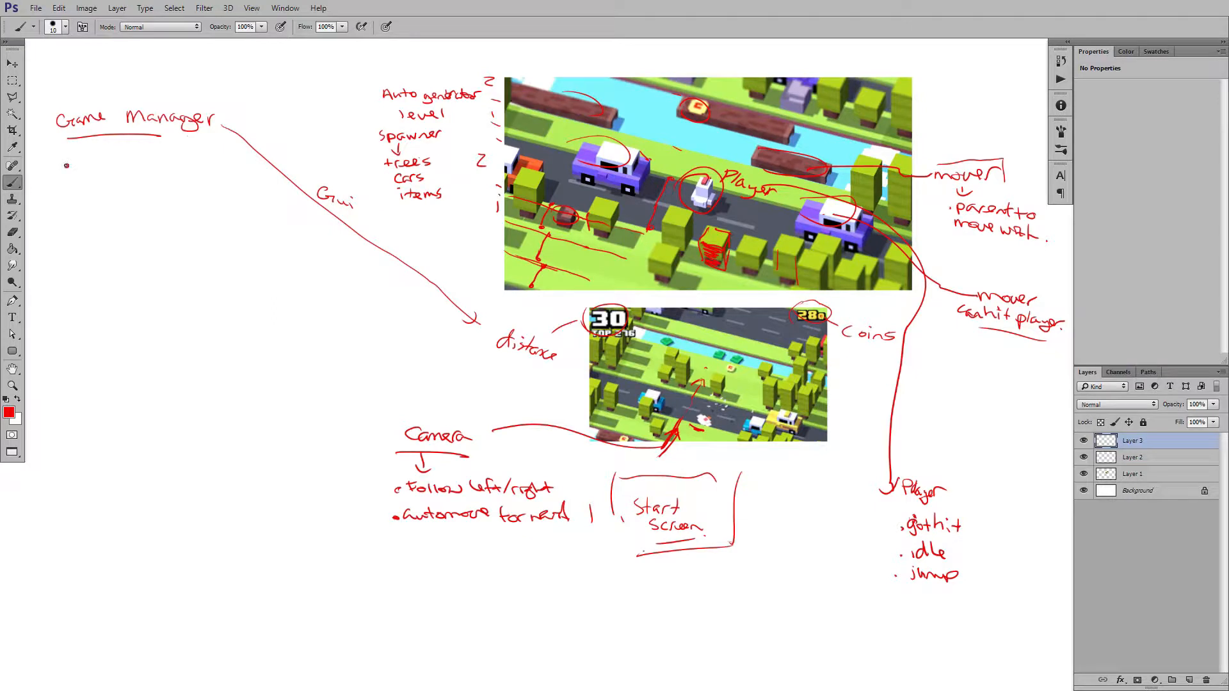
# - Bullet level generator, camera, coin, mover, player mover, animation controller and spawner, underlining the last entries
pyautogui.moveTo(74, 165); pyautogui.dragTo(102, 169)
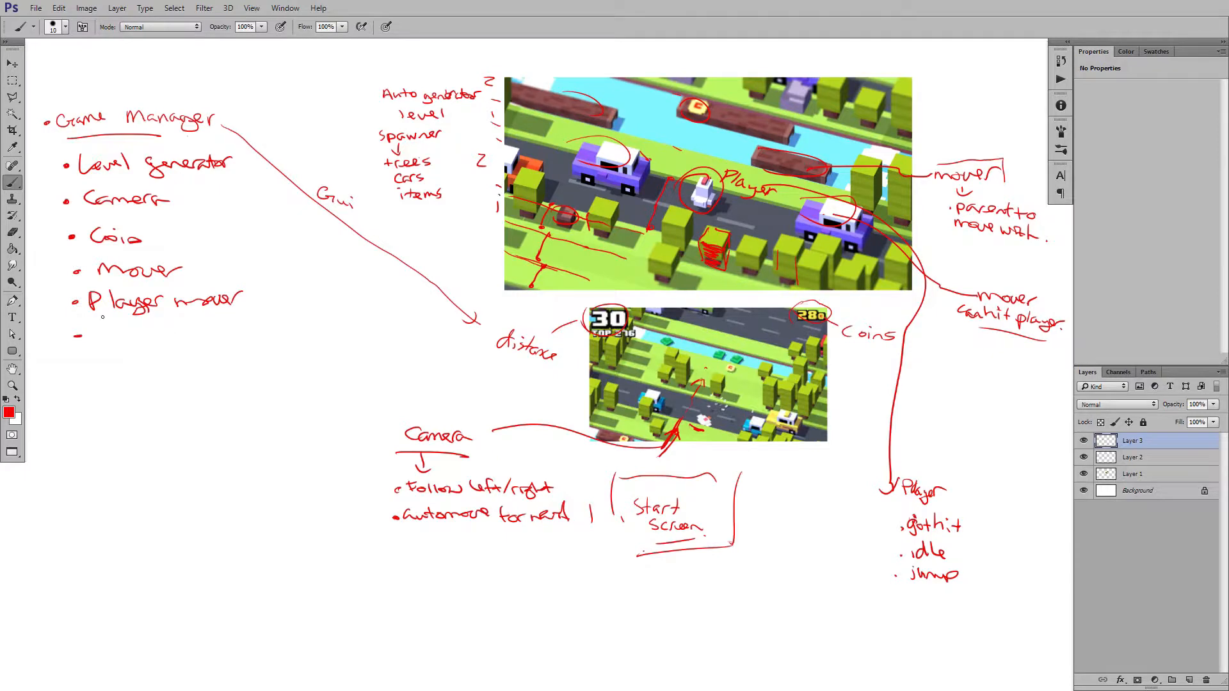
pyautogui.moveTo(86, 333); pyautogui.dragTo(114, 325)
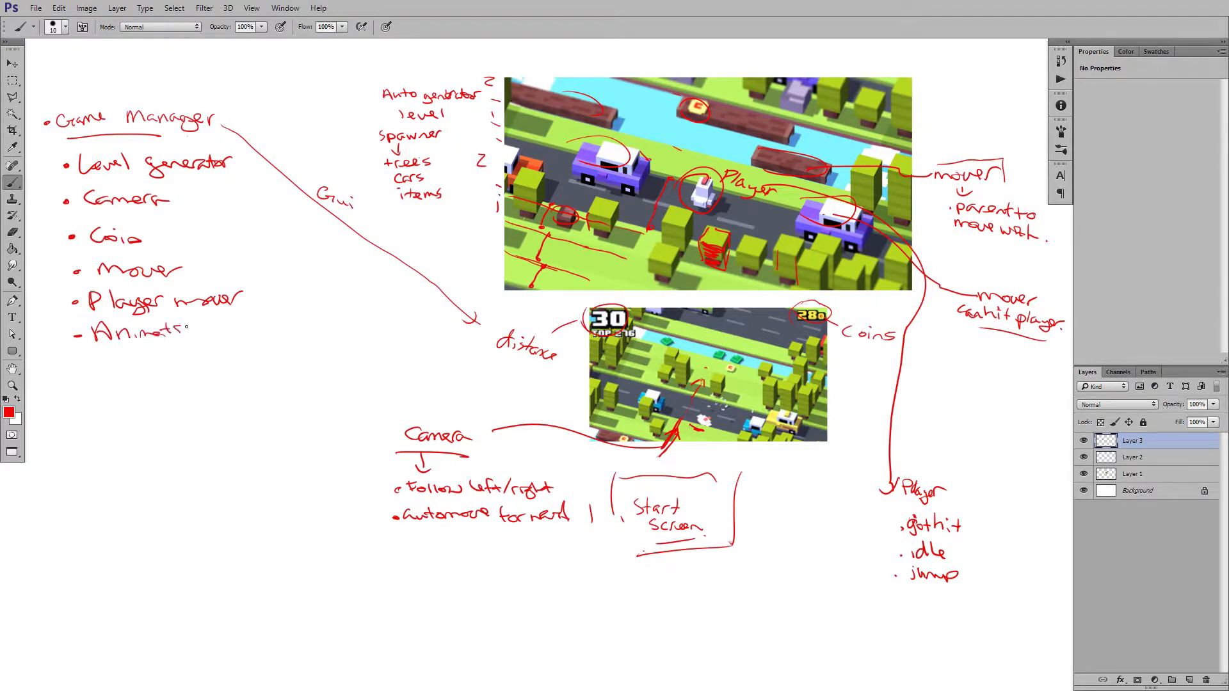
pyautogui.moveTo(181, 329); pyautogui.dragTo(228, 325)
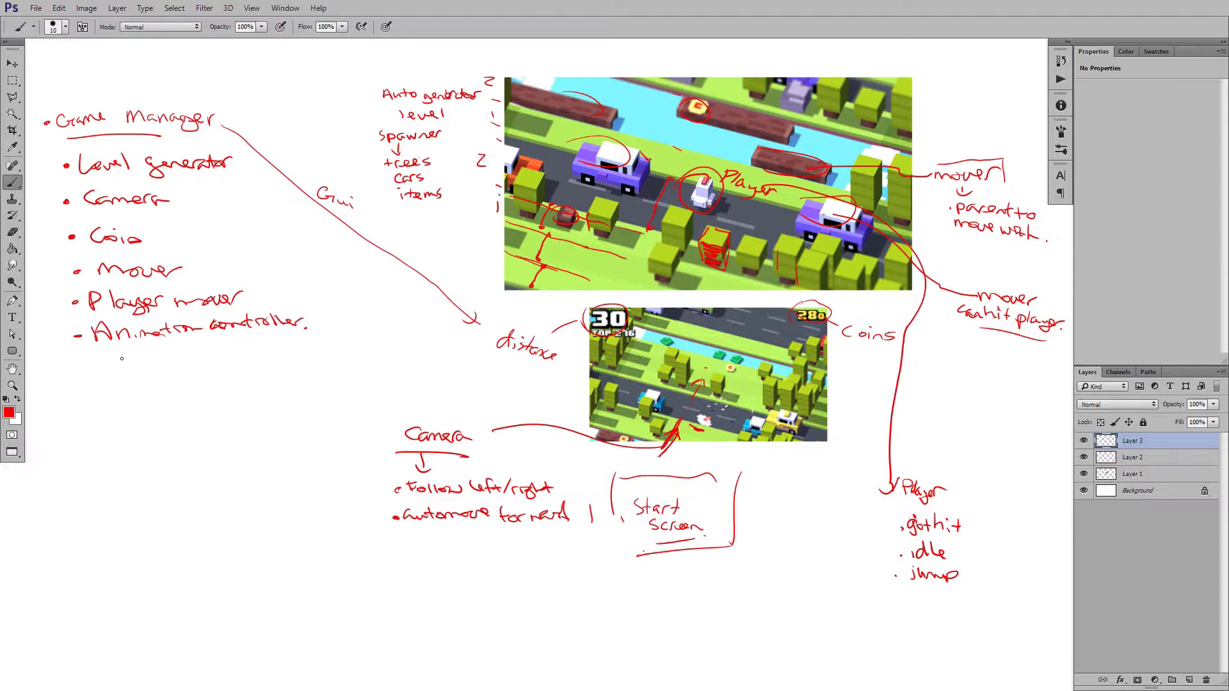
pyautogui.moveTo(121, 359); pyautogui.dragTo(263, 357)
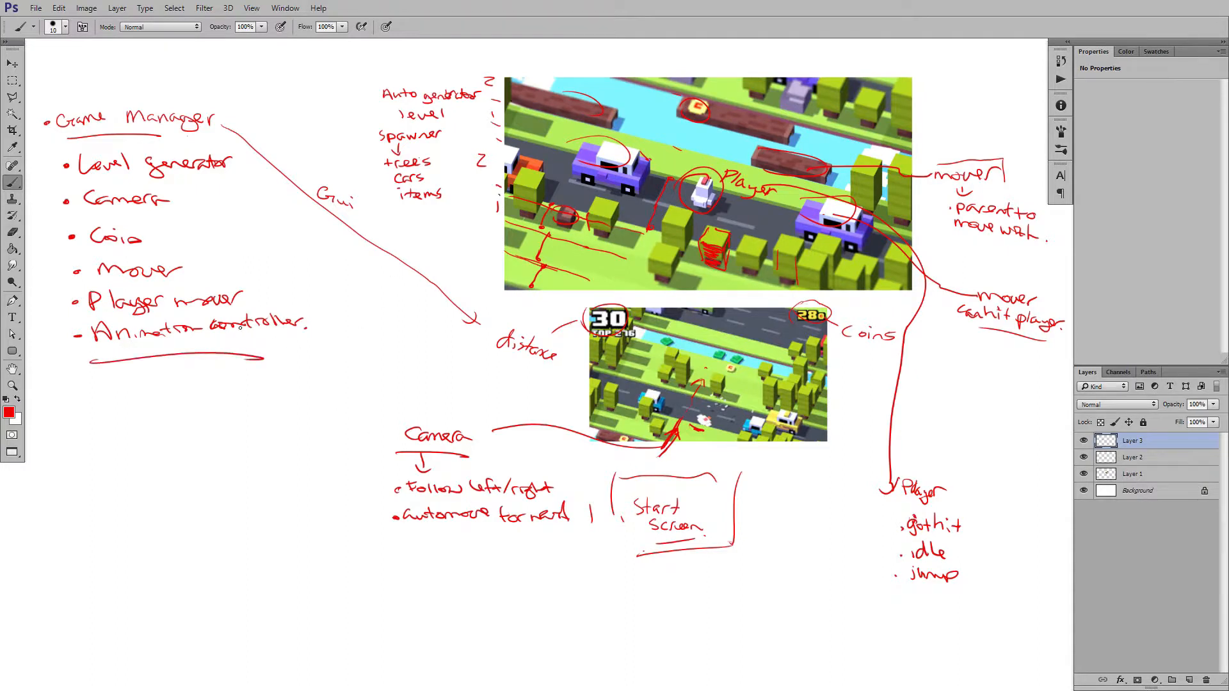
pyautogui.click(71, 357)
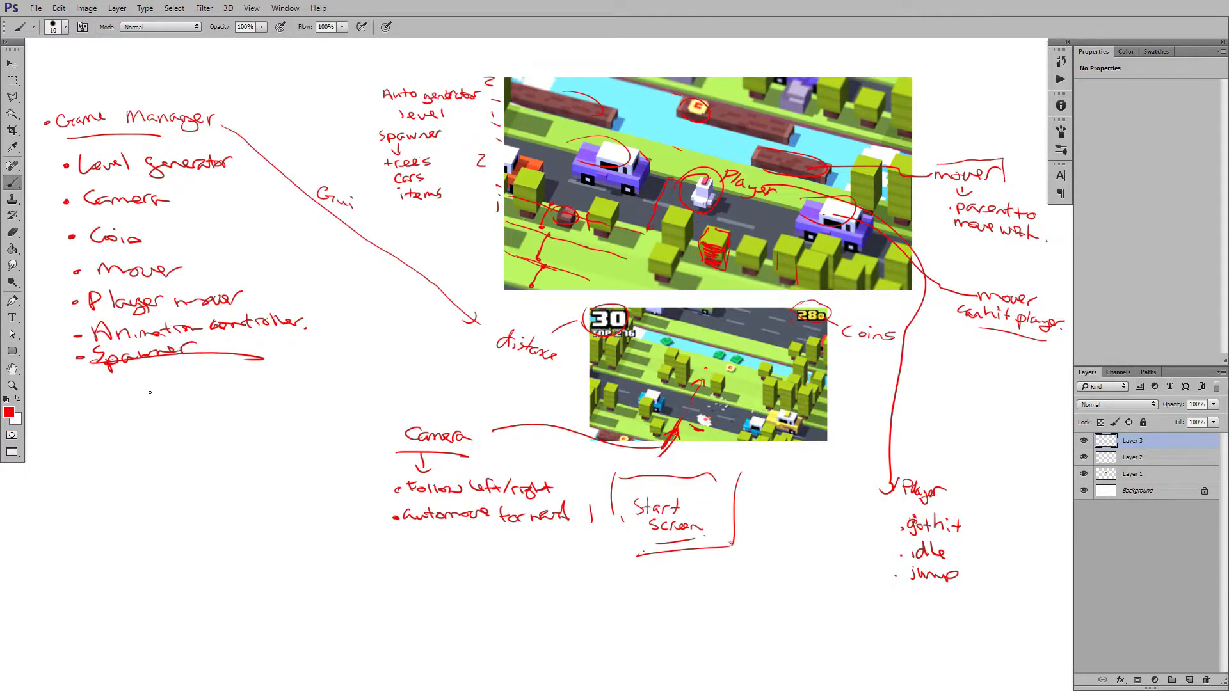
pyautogui.moveTo(122, 385); pyautogui.dragTo(266, 359)
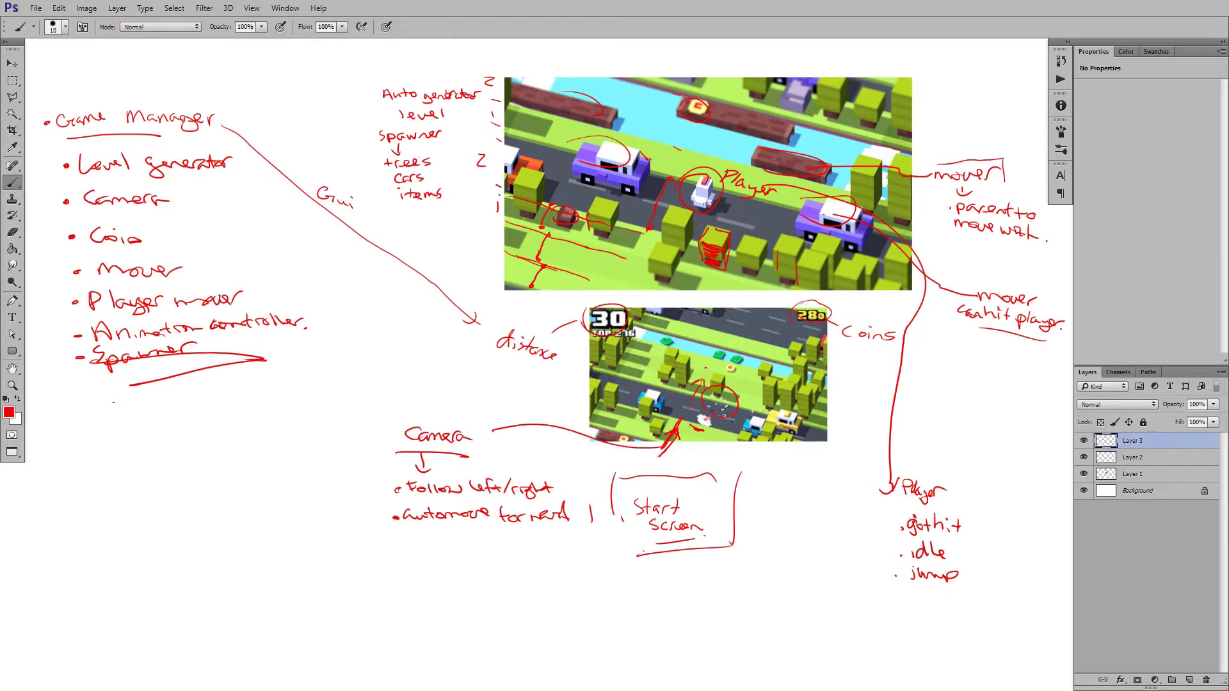
# - Draw pointer lines from the circled spot and hand-write 'Particle effect' with a short note below
pyautogui.moveTo(721, 414); pyautogui.dragTo(772, 476)
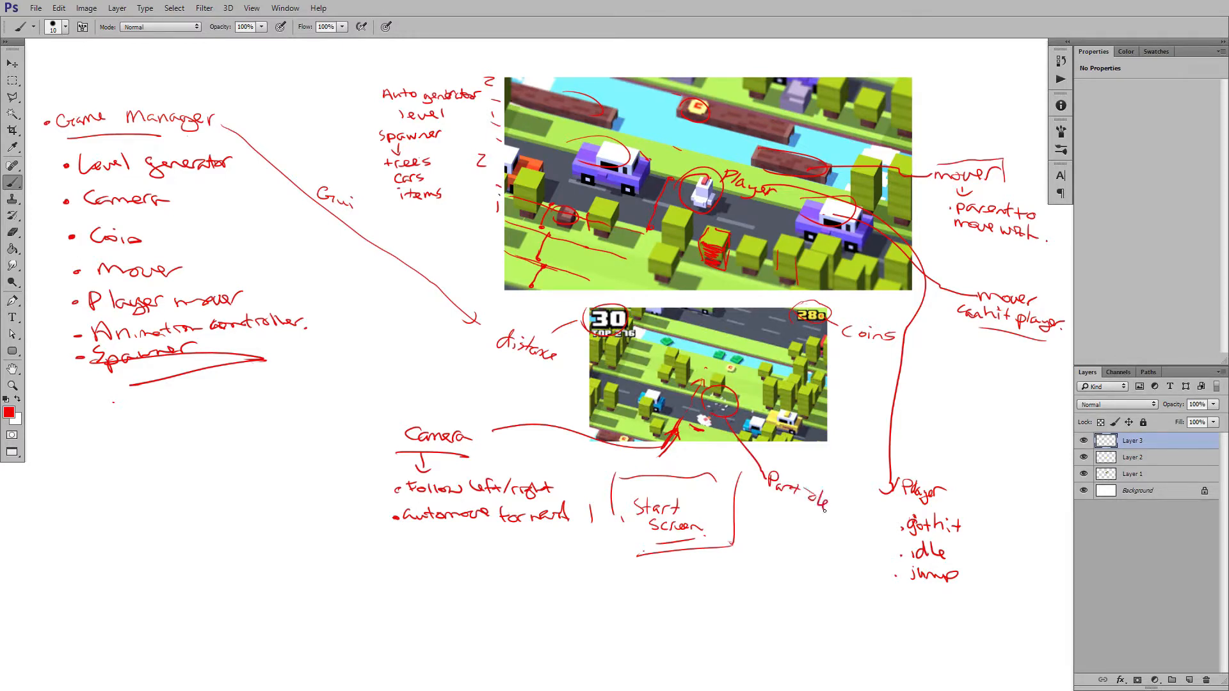
pyautogui.moveTo(823, 514); pyautogui.dragTo(871, 525)
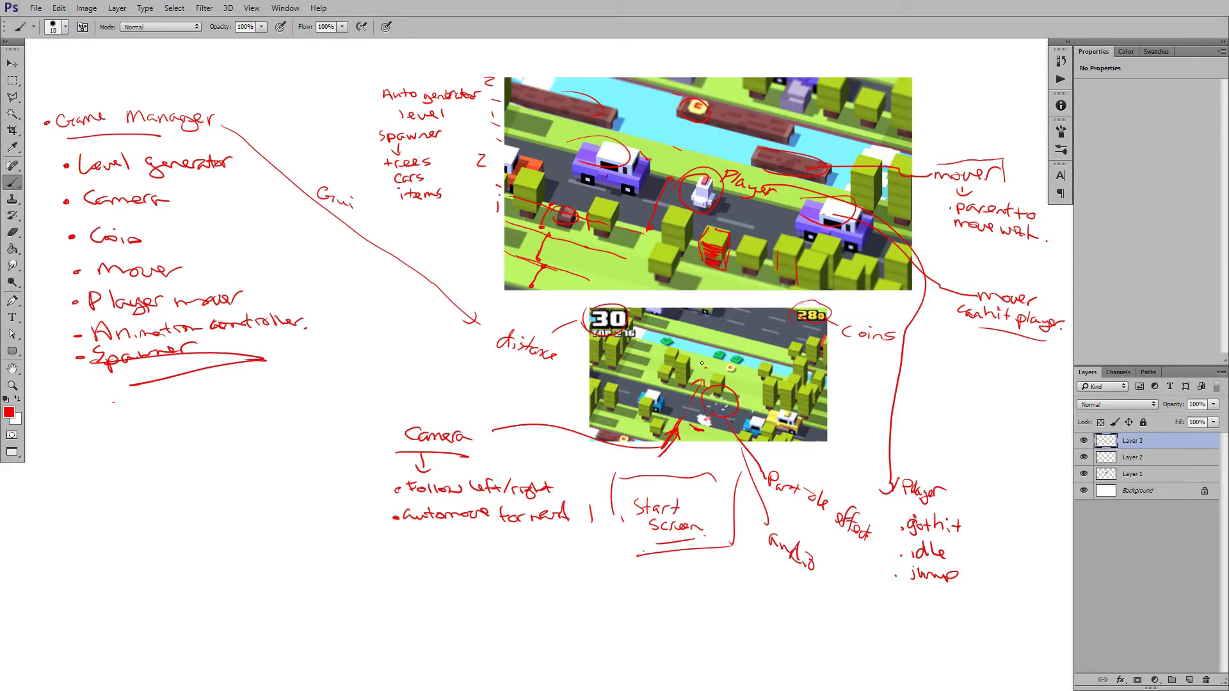
pyautogui.moveTo(743, 301)
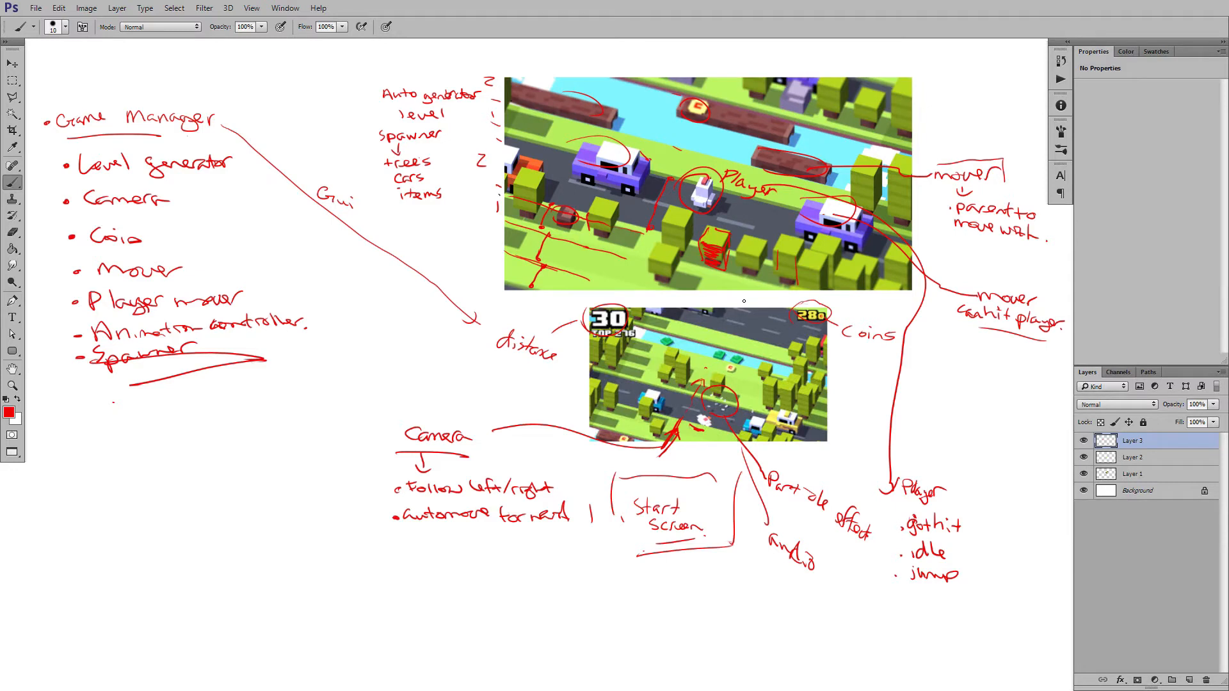